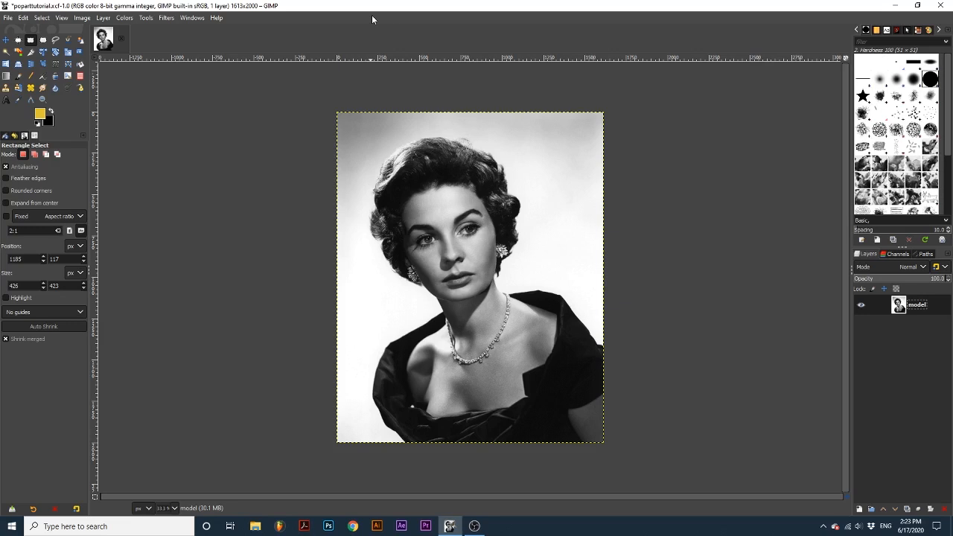
mouse_move(296, 6)
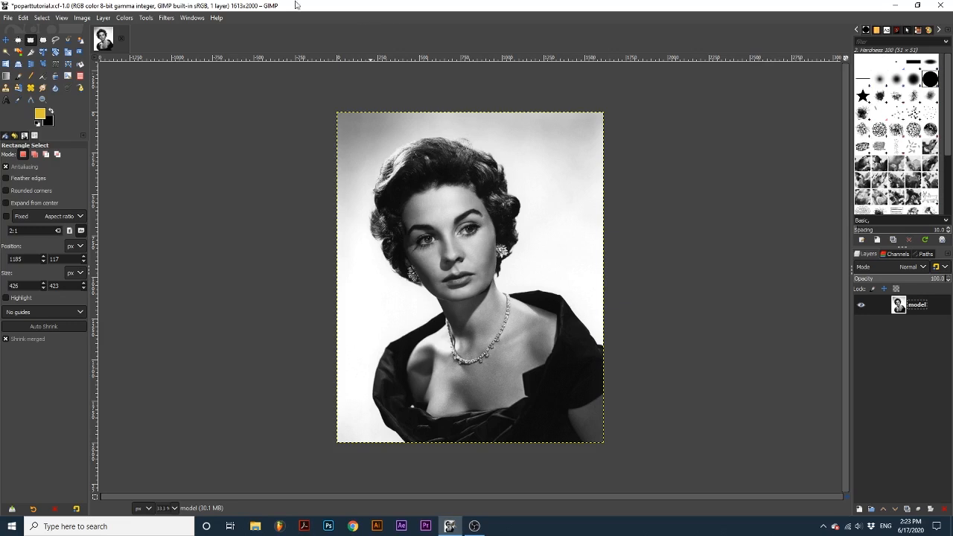
Adjust the photo's saturation and place the first outline point along the dress edge.
click(124, 17)
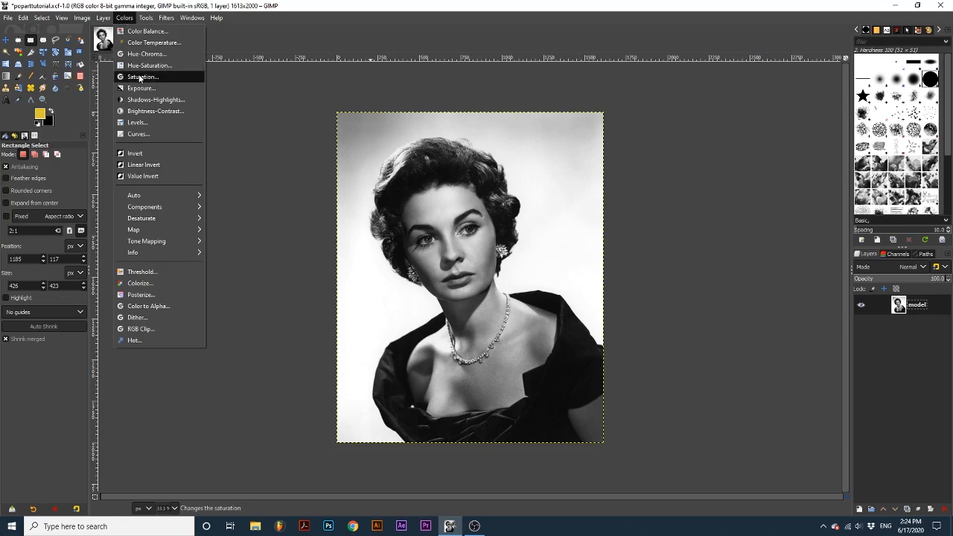
click(142, 77)
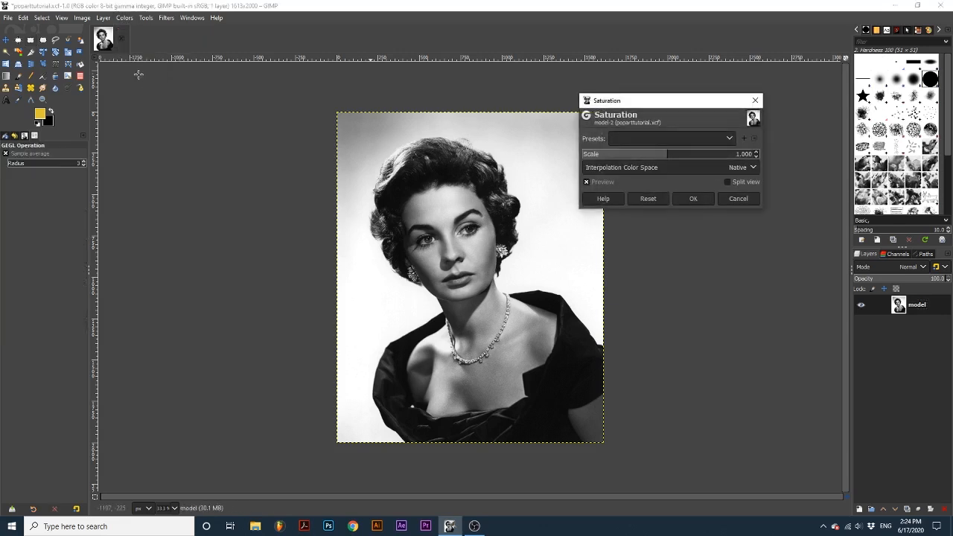
mouse_move(585, 159)
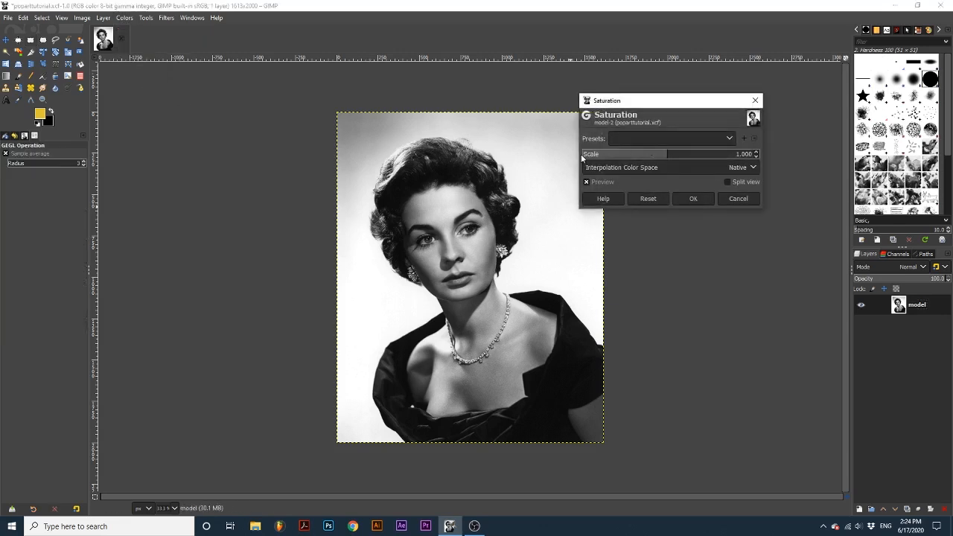
click(738, 198)
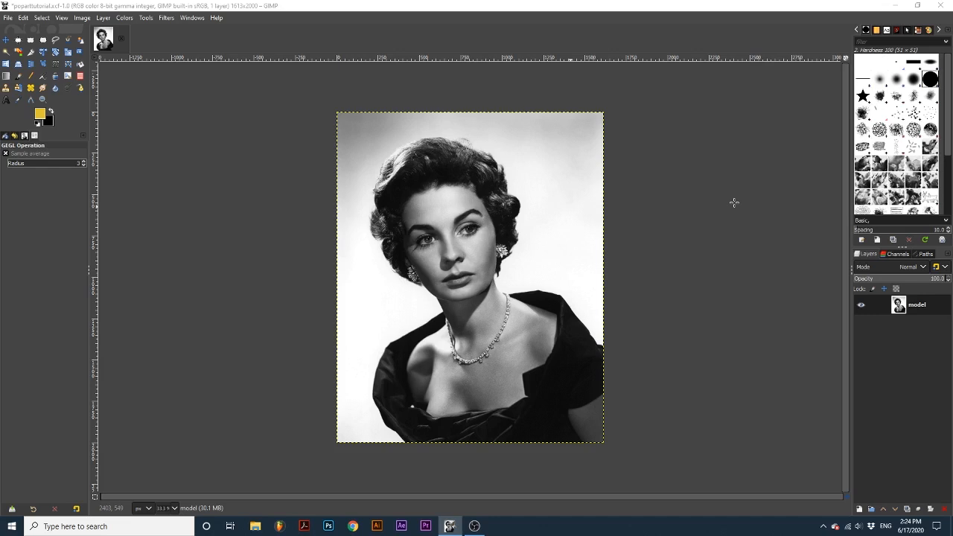
mouse_move(99, 91)
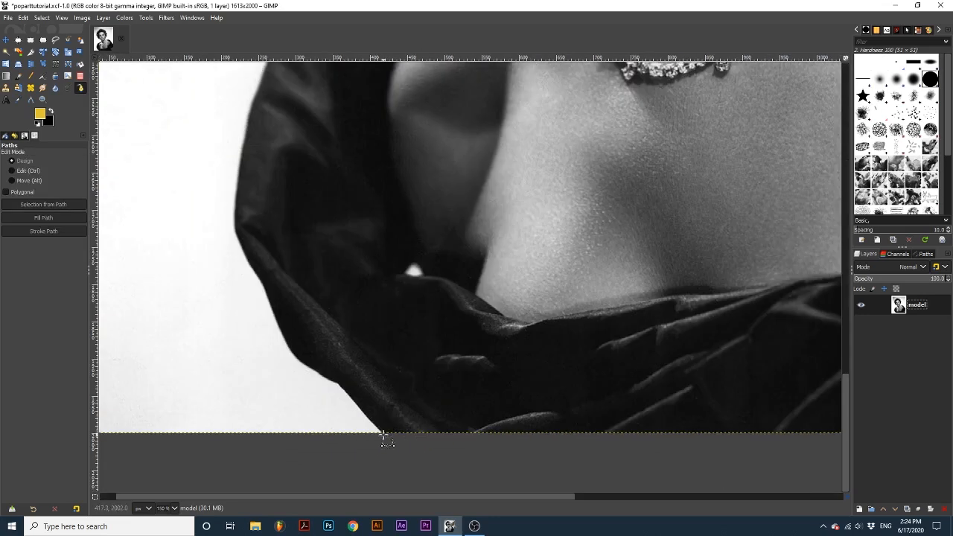
click(386, 436)
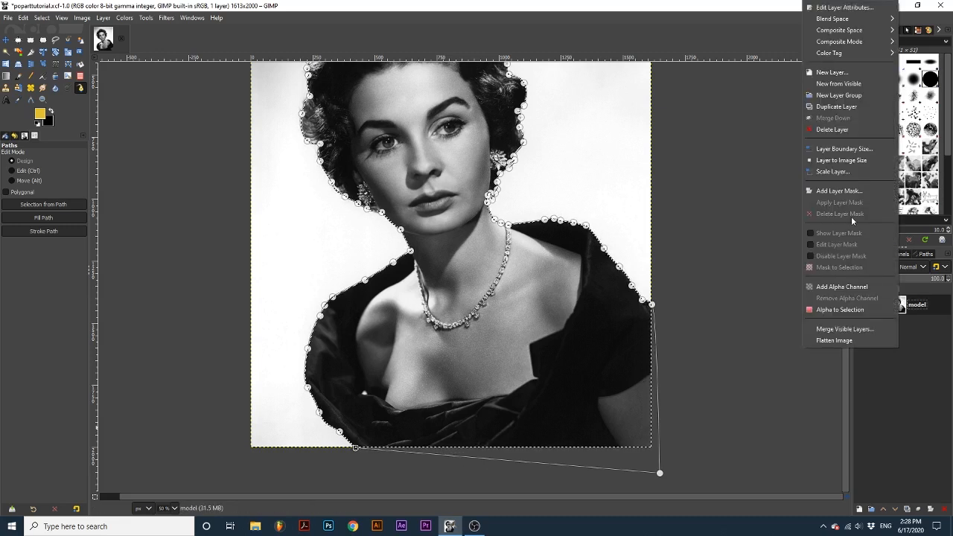
Add a layer mask to the model layer initialized from the traced selection.
click(839, 191)
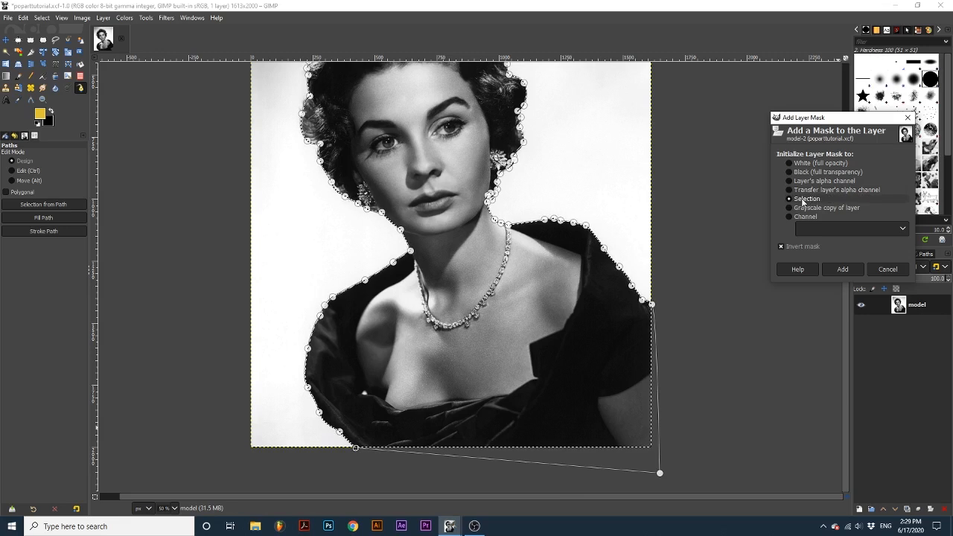
click(781, 247)
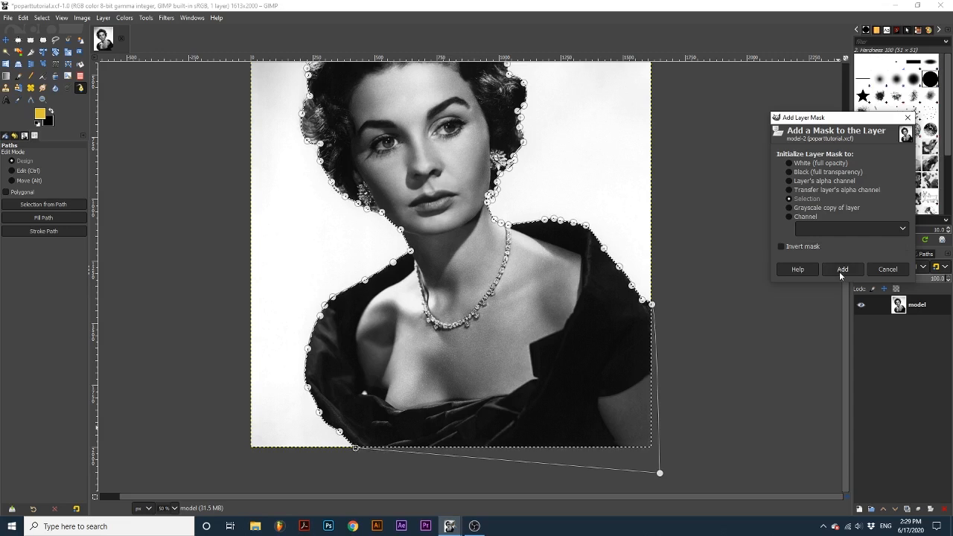
click(842, 269)
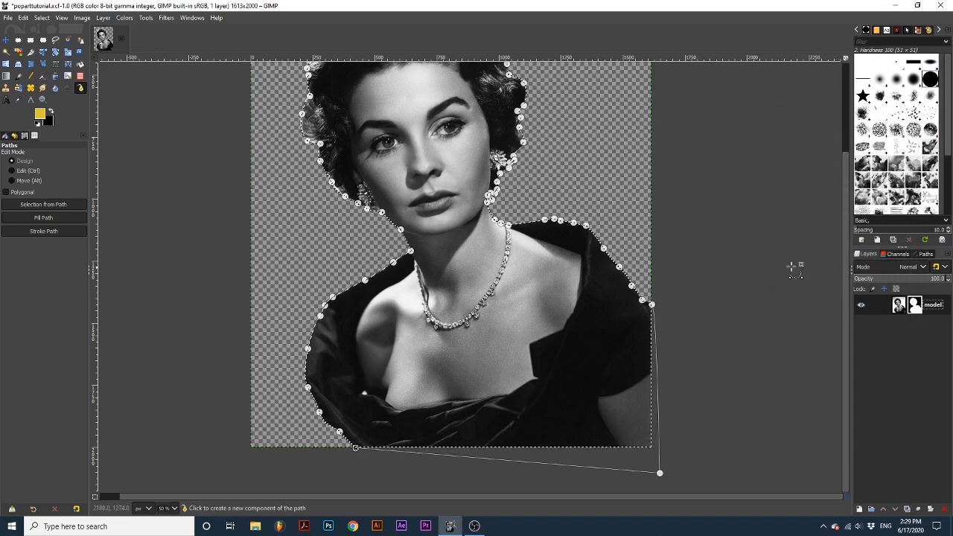
Clear the selection and make the photo, not its mask, the active target.
click(41, 17)
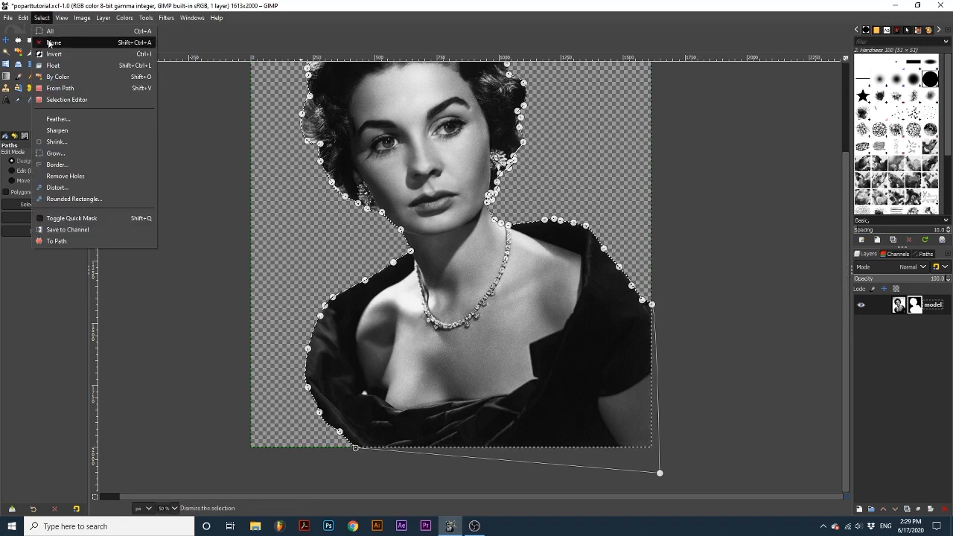
click(54, 42)
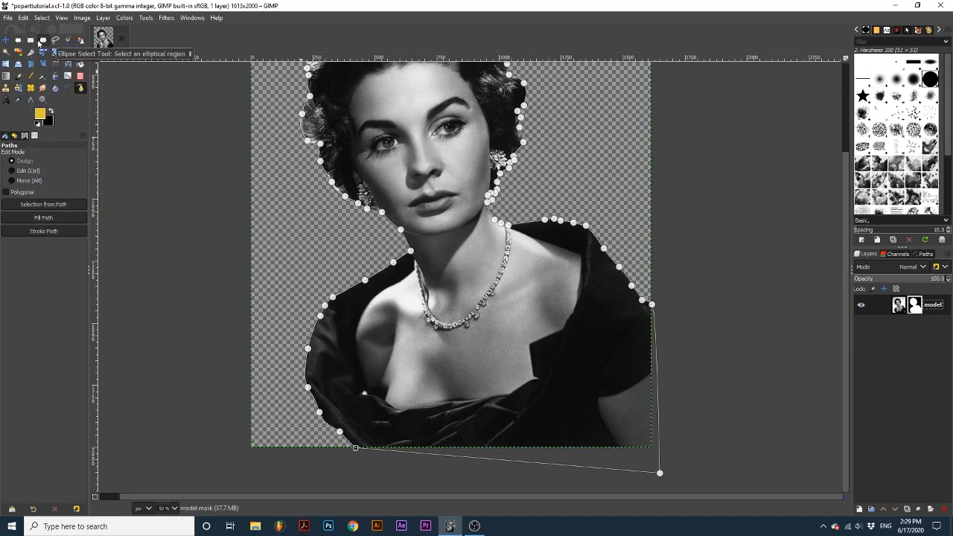
mouse_move(18, 39)
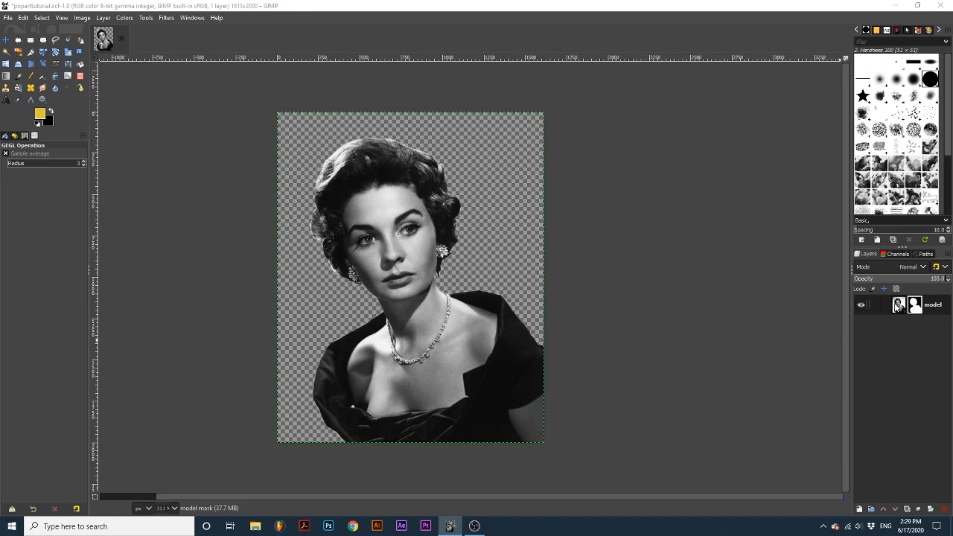
click(898, 304)
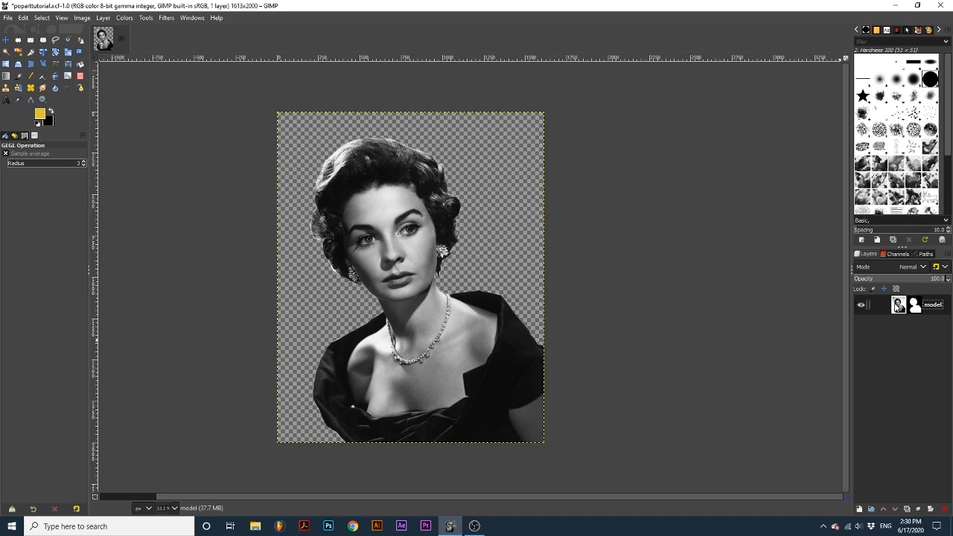
Apply the Newsprint filter with a Circle dot pattern to the cut-out portrait.
click(167, 17)
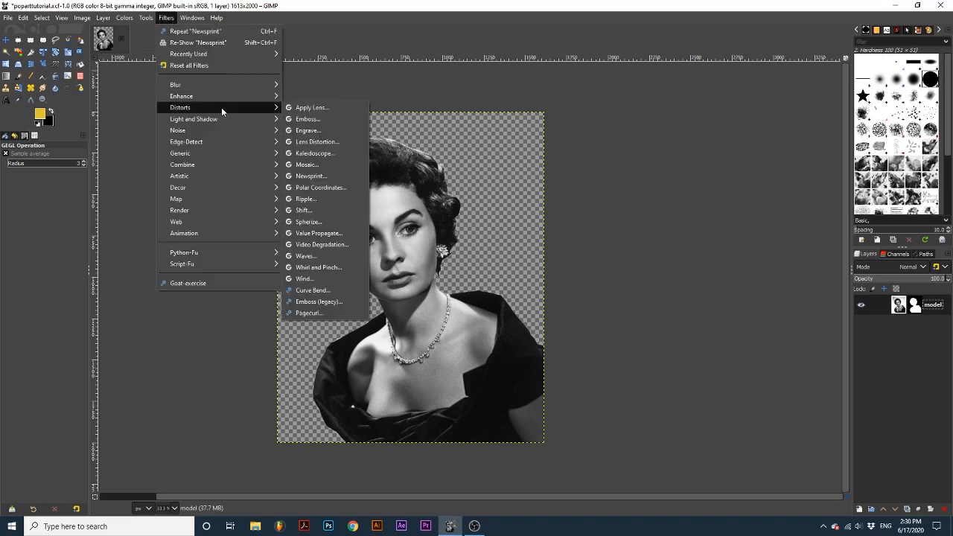
click(310, 176)
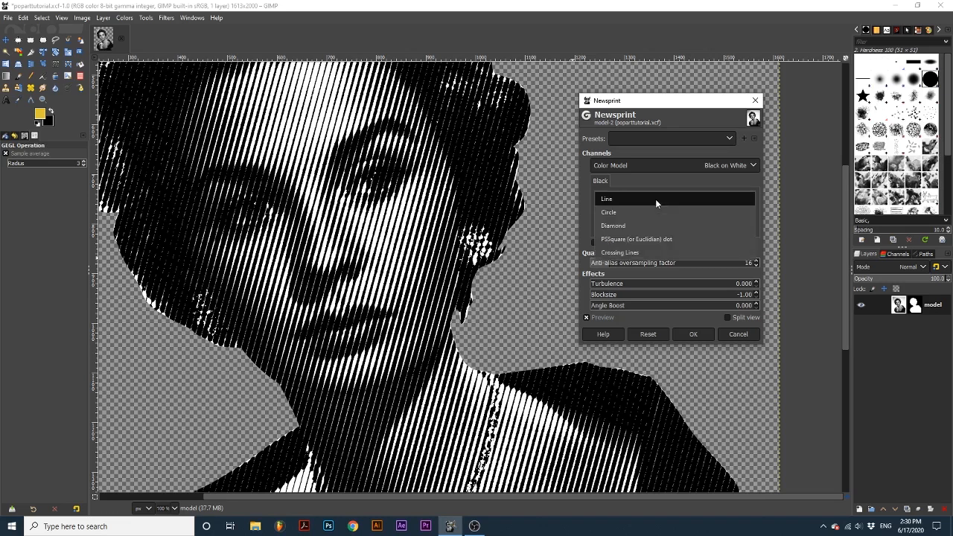
click(609, 212)
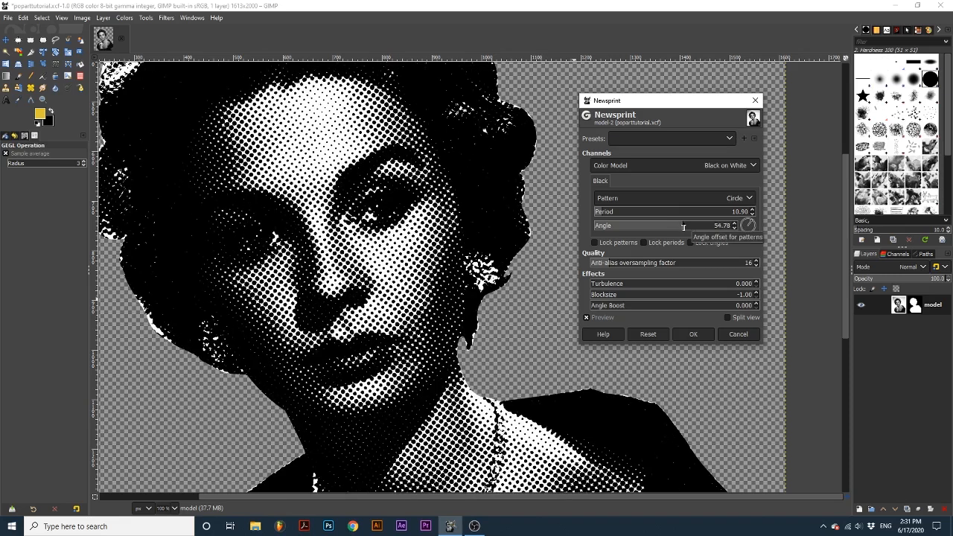
click(693, 333)
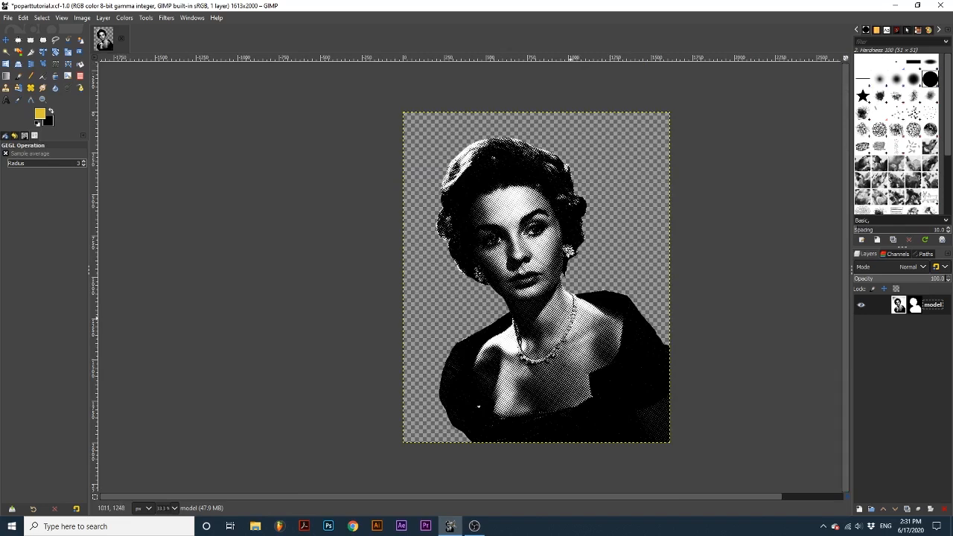
Create a new background layer and move it beneath the model layer.
click(862, 509)
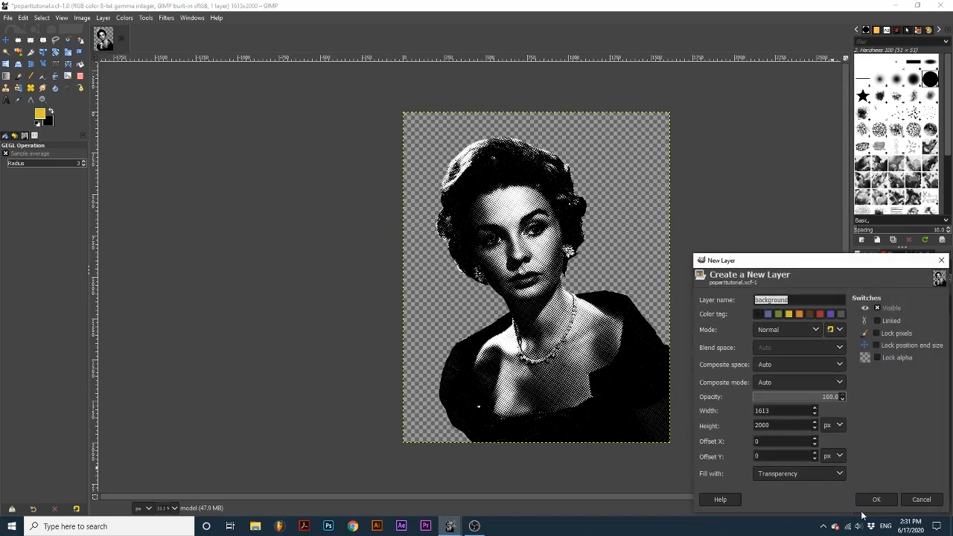
click(876, 499)
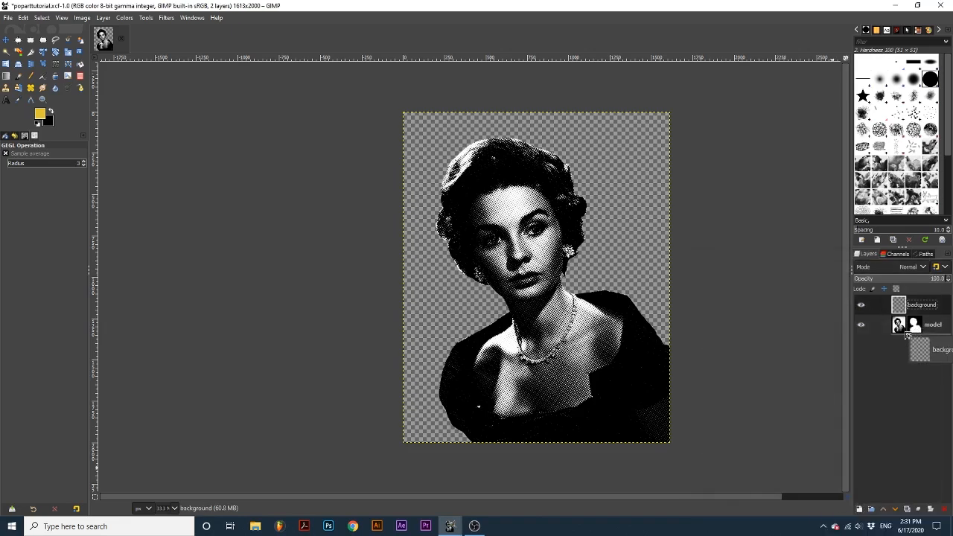
drag(924, 305, 924, 328)
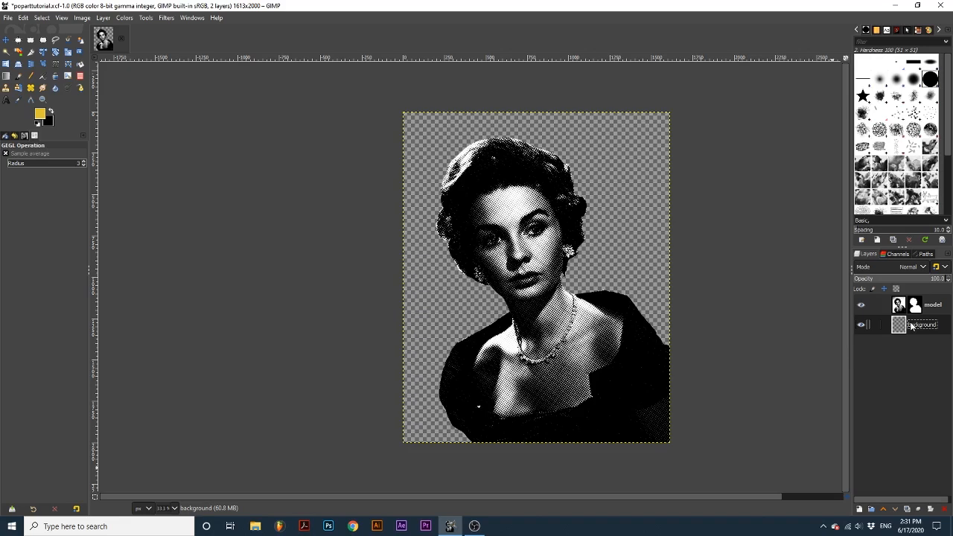
Bucket-fill the background layer with blue and reselect the model layer.
click(38, 111)
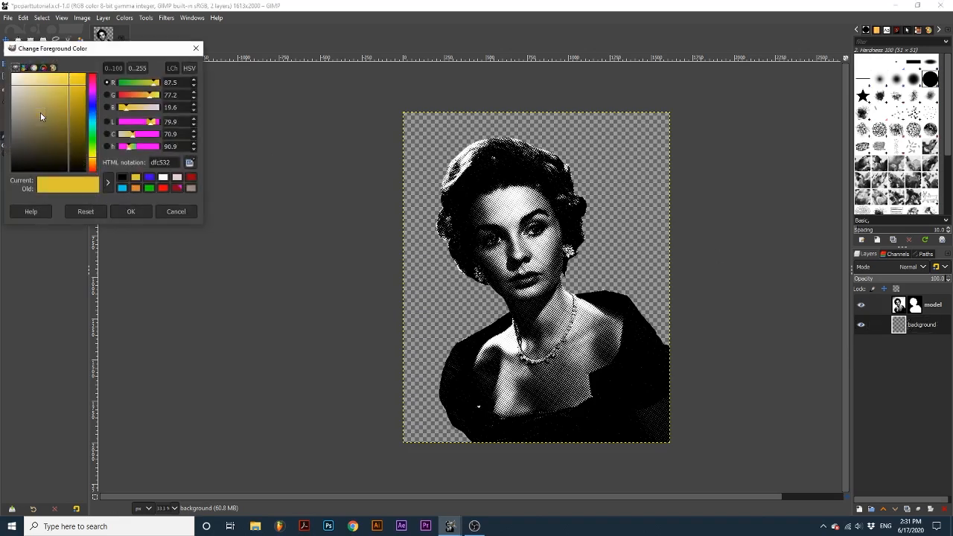
click(150, 177)
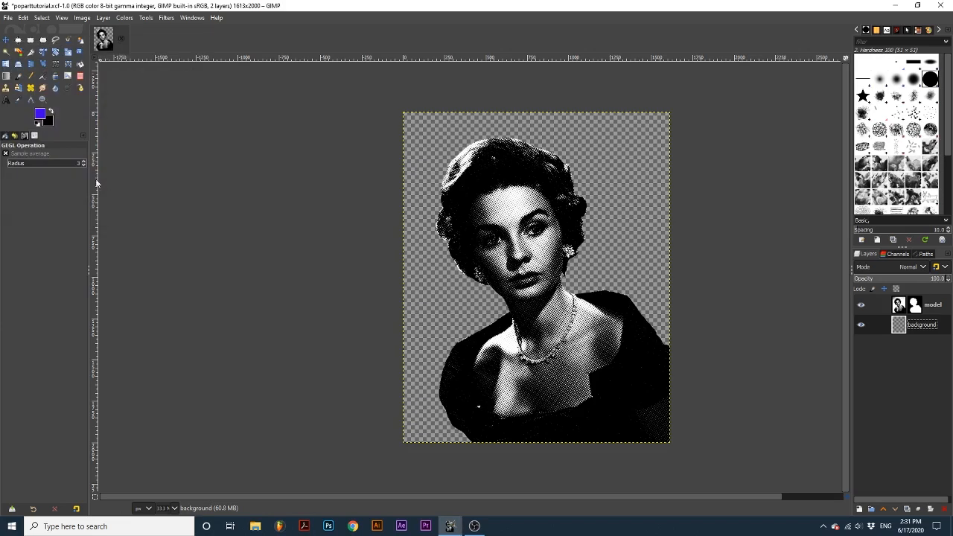
click(79, 65)
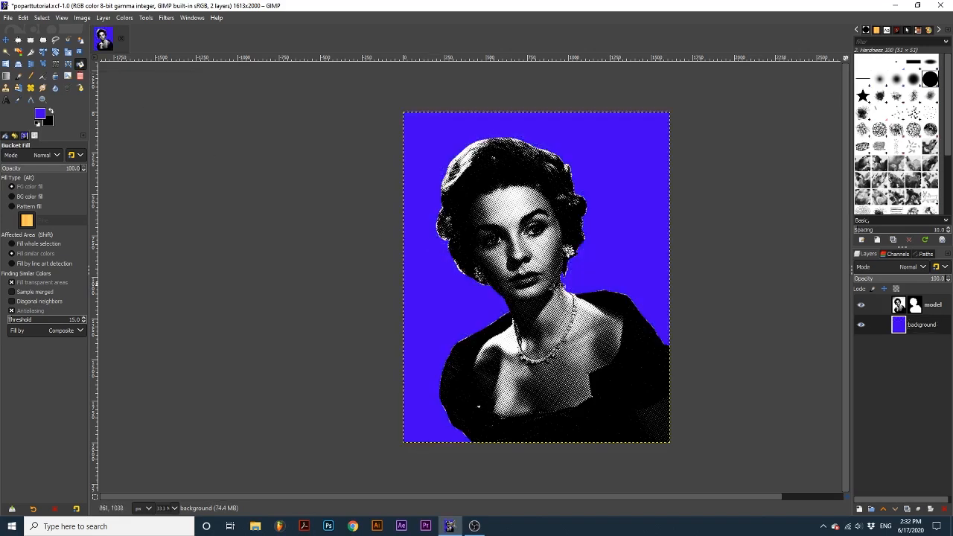
click(933, 305)
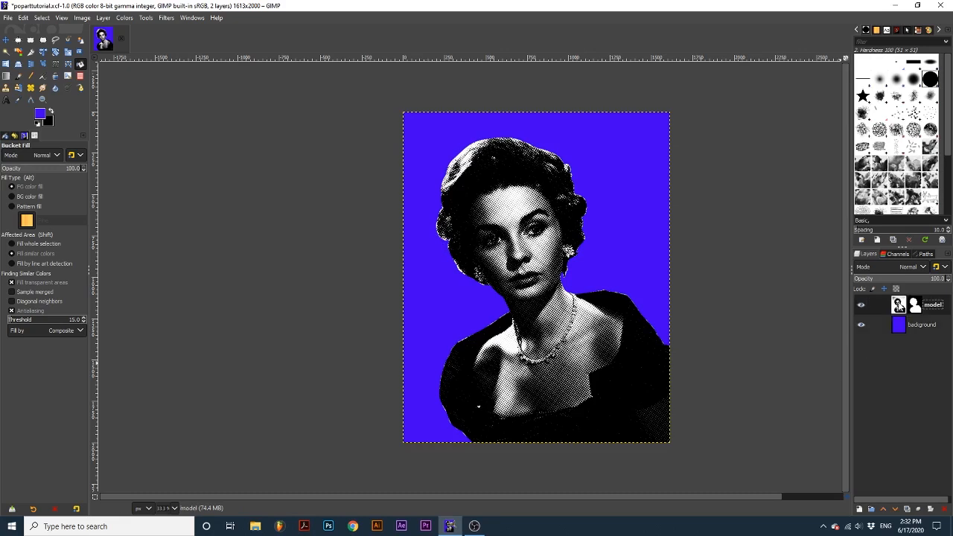
Set the halftone model layer's blend mode to Multiply.
click(918, 266)
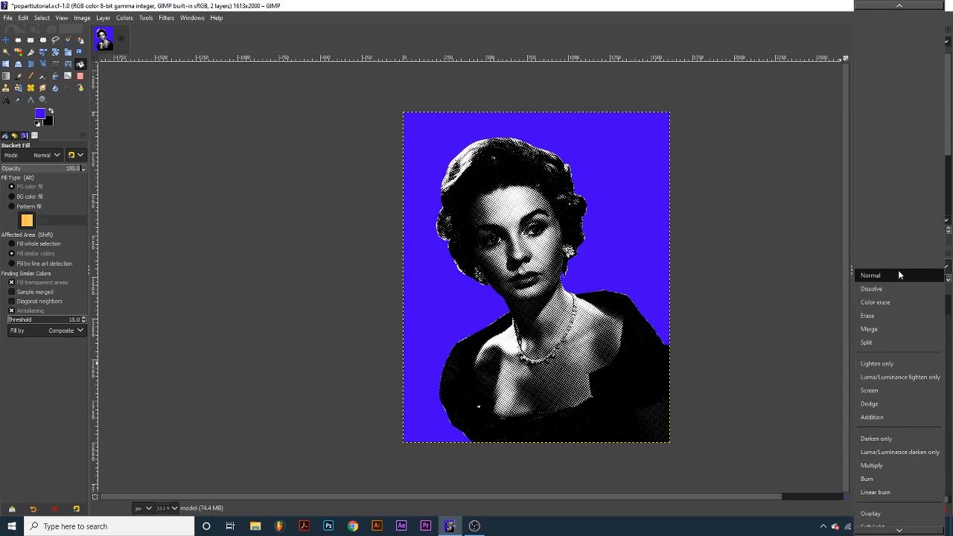
click(872, 465)
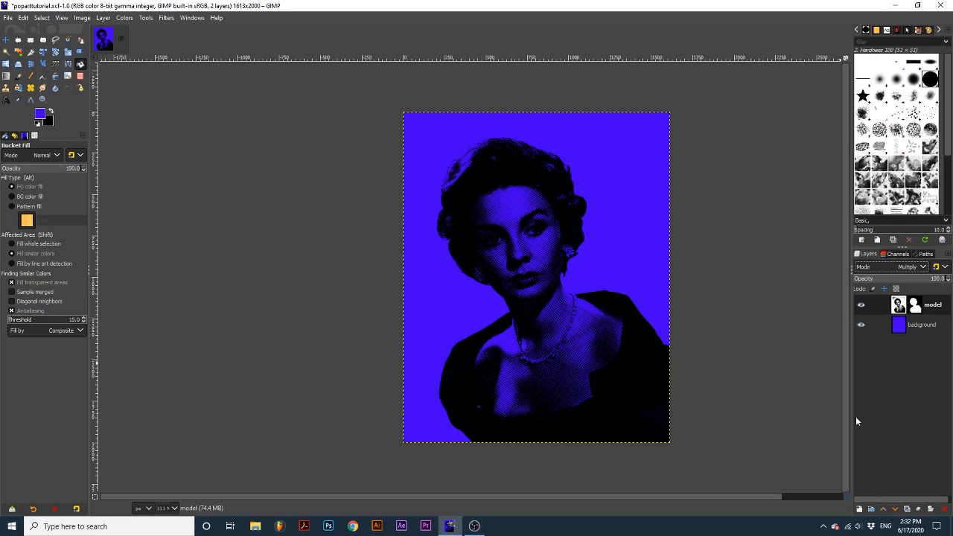
mouse_move(876, 477)
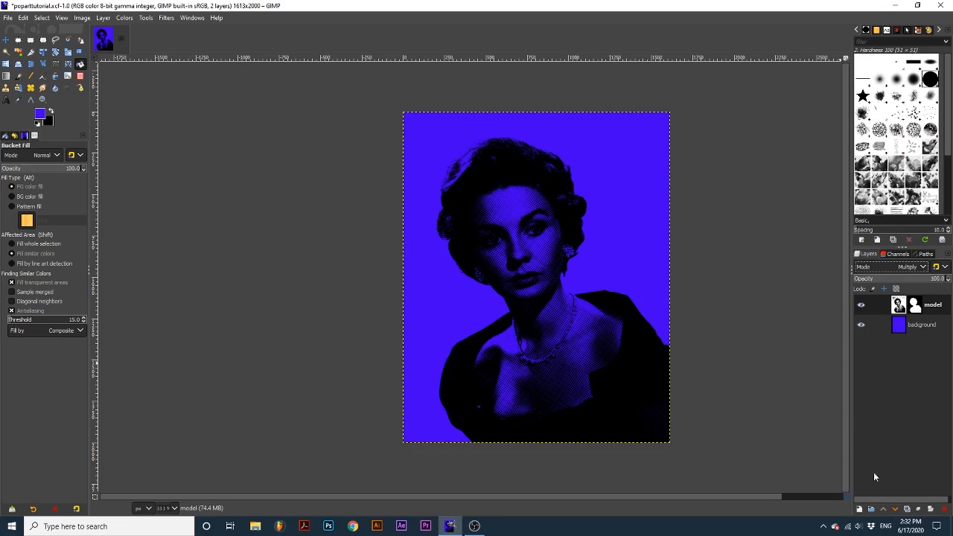
Create an empty transparent layer named Colors below the portrait.
click(861, 510)
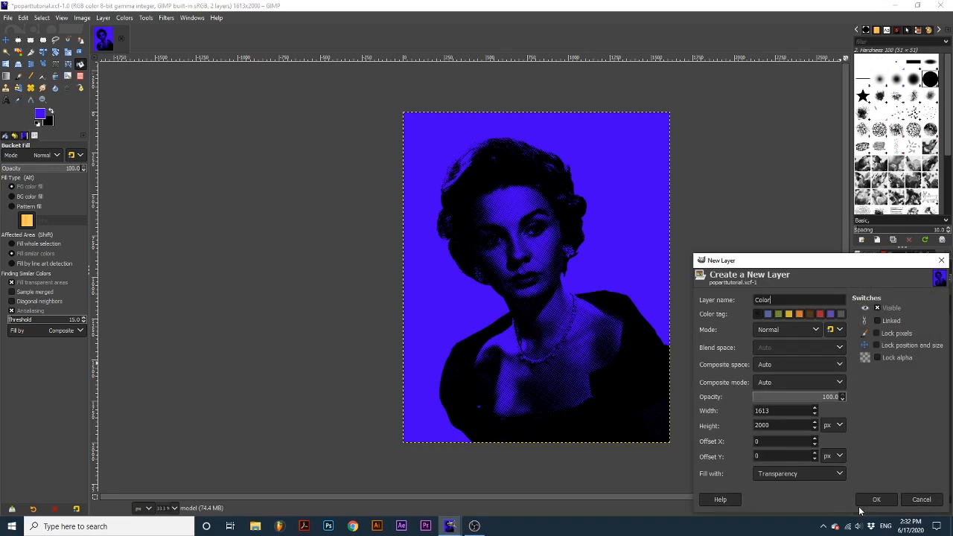
click(875, 499)
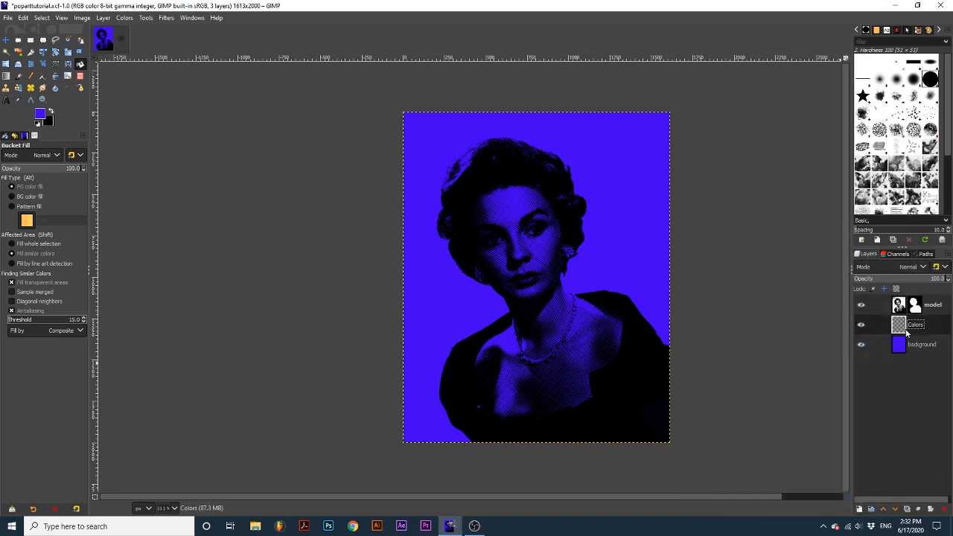
mouse_move(952, 423)
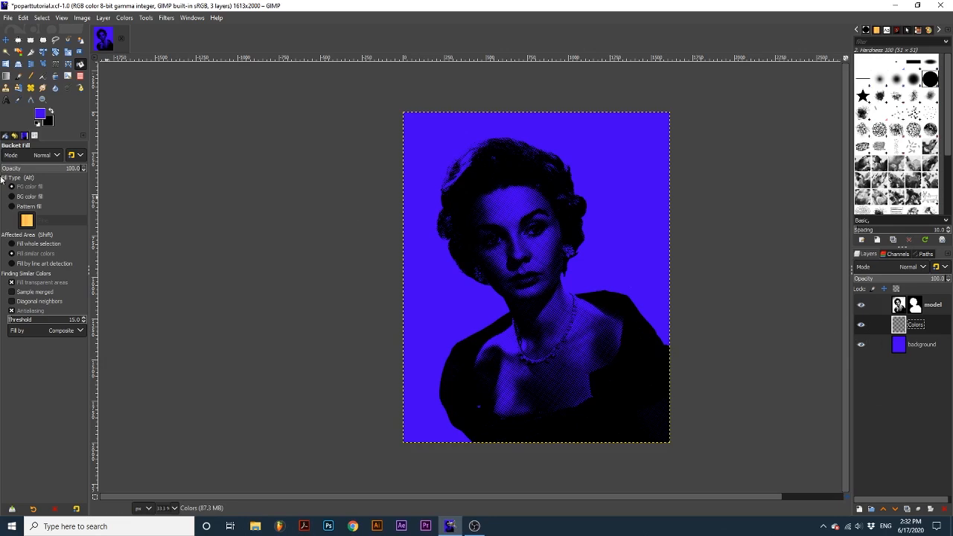
click(18, 77)
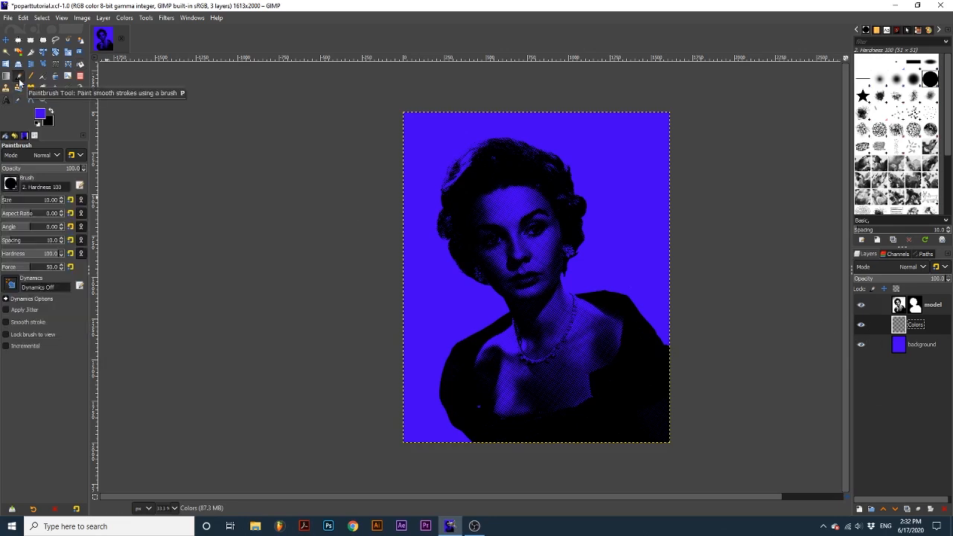
mouse_move(22, 251)
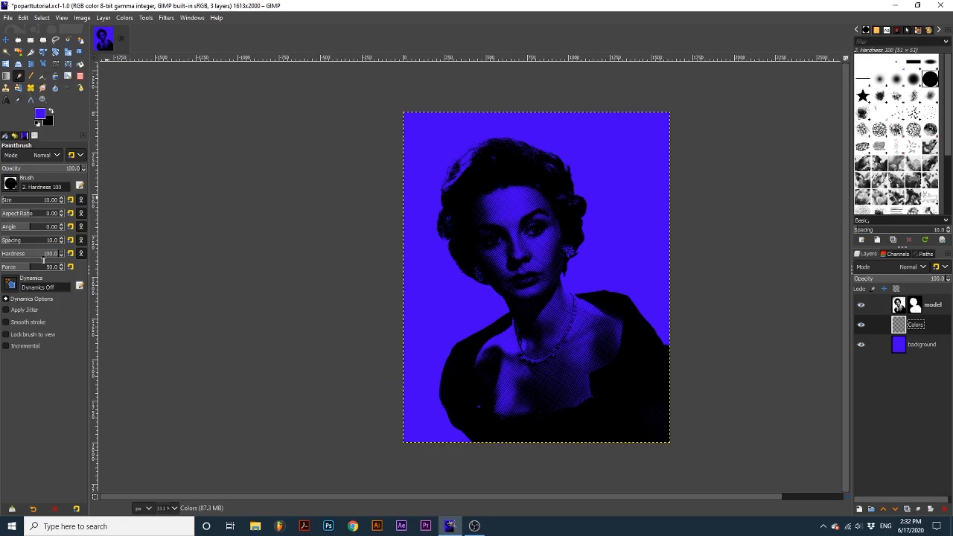
mouse_move(502, 214)
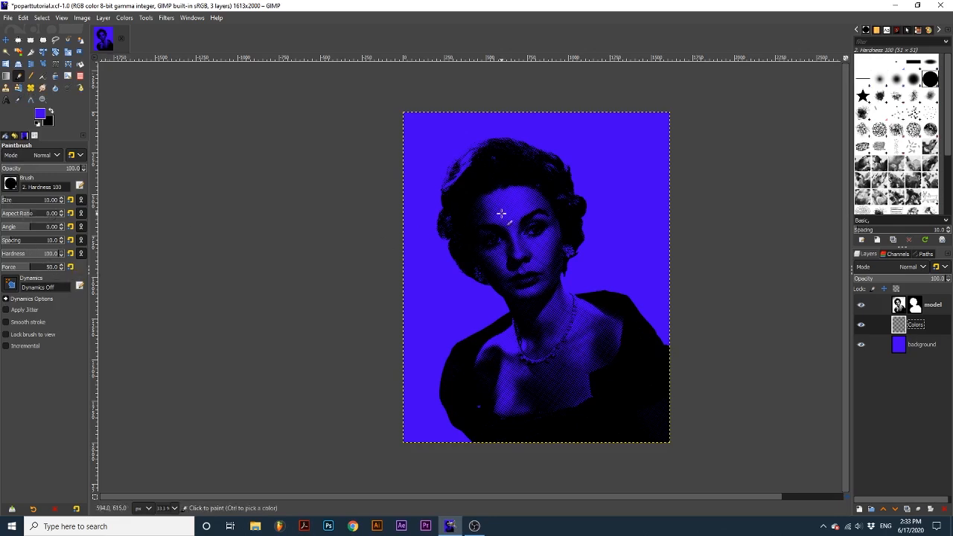
mouse_move(538, 223)
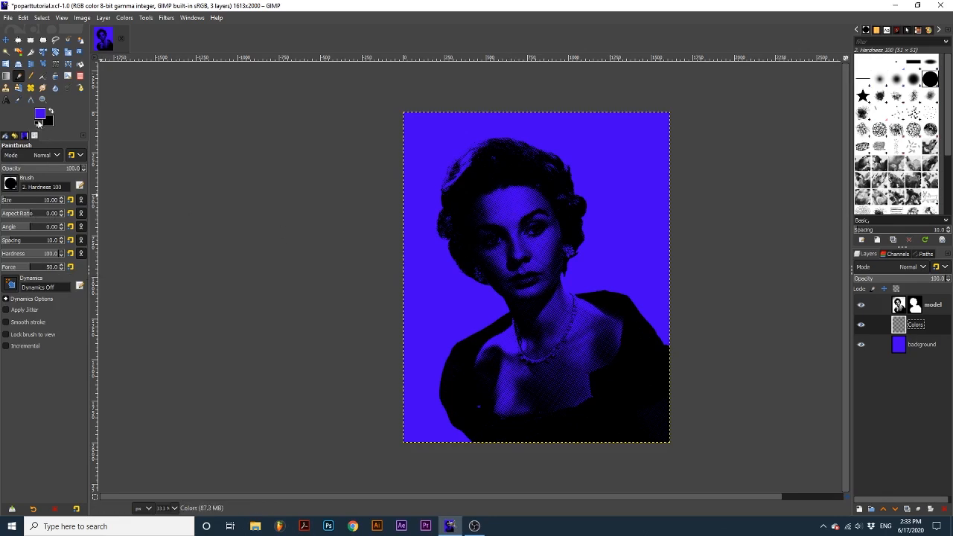
Paint the face and neck peach (e8c8b6) with an enlarged brush on Colors.
click(39, 112)
text(e8c8b6)
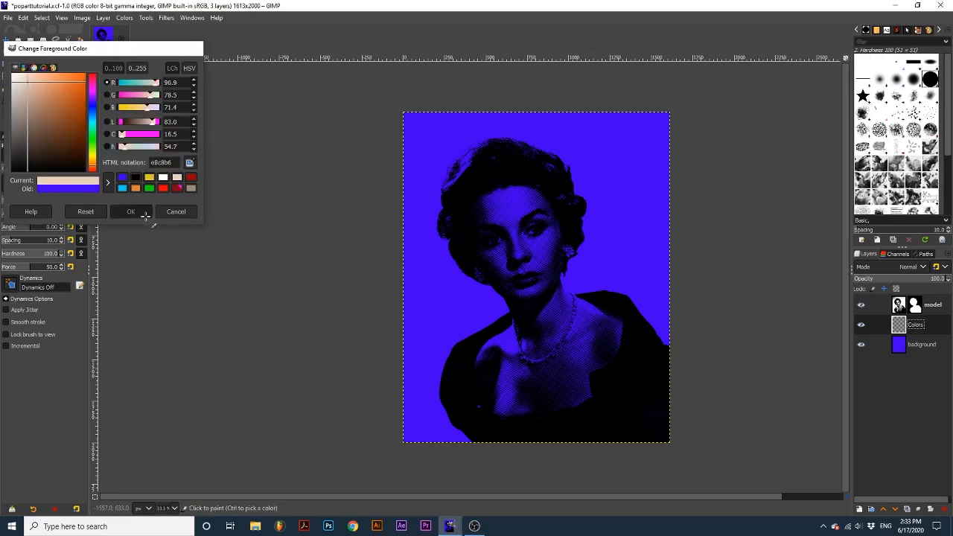
click(131, 211)
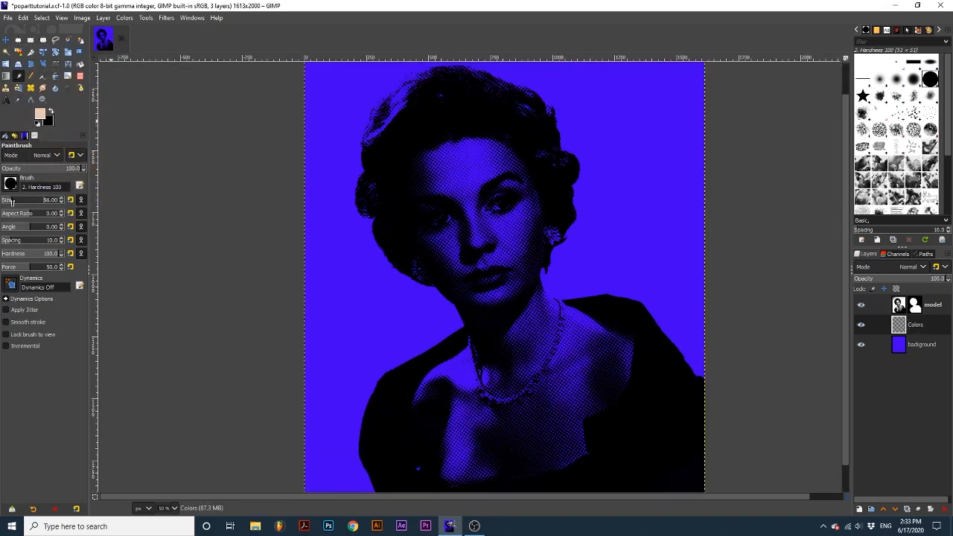
click(447, 158)
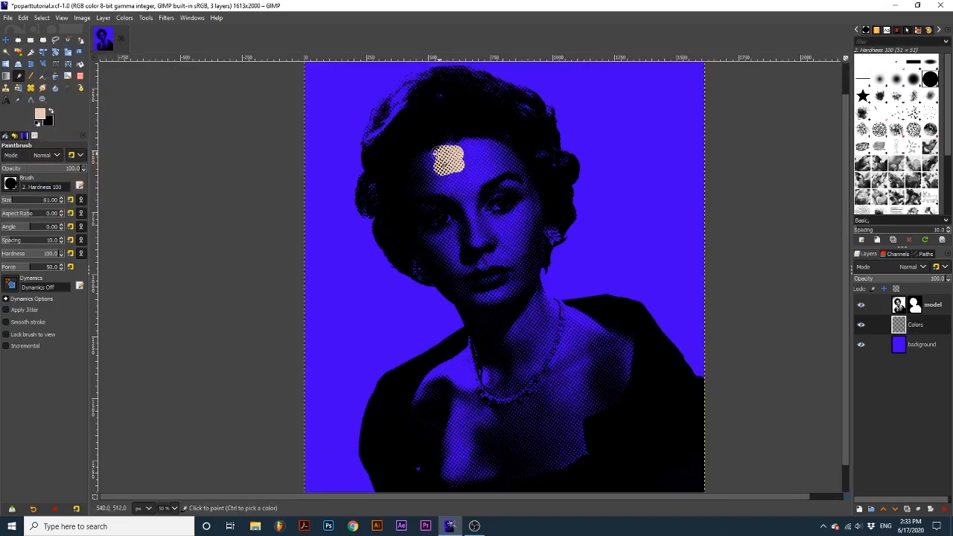
drag(443, 156, 521, 183)
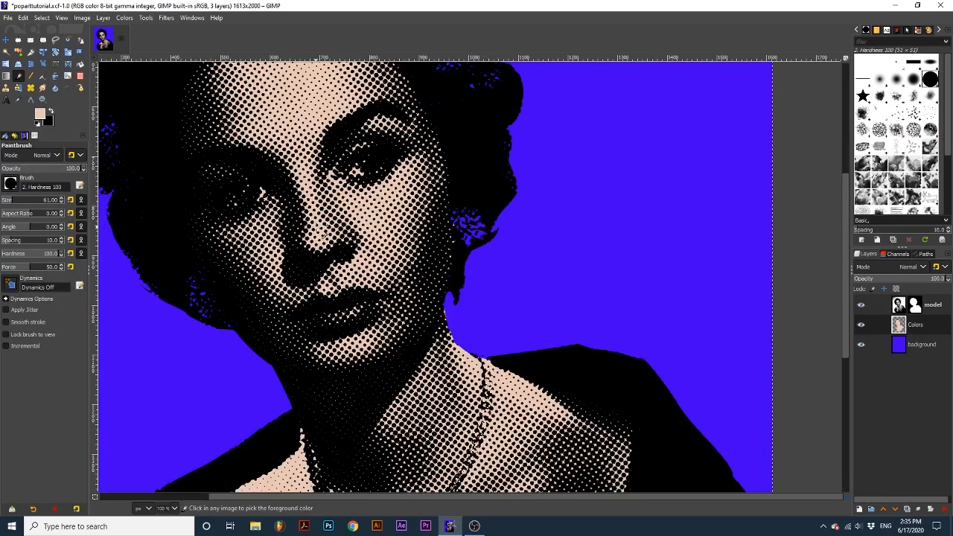
click(36, 114)
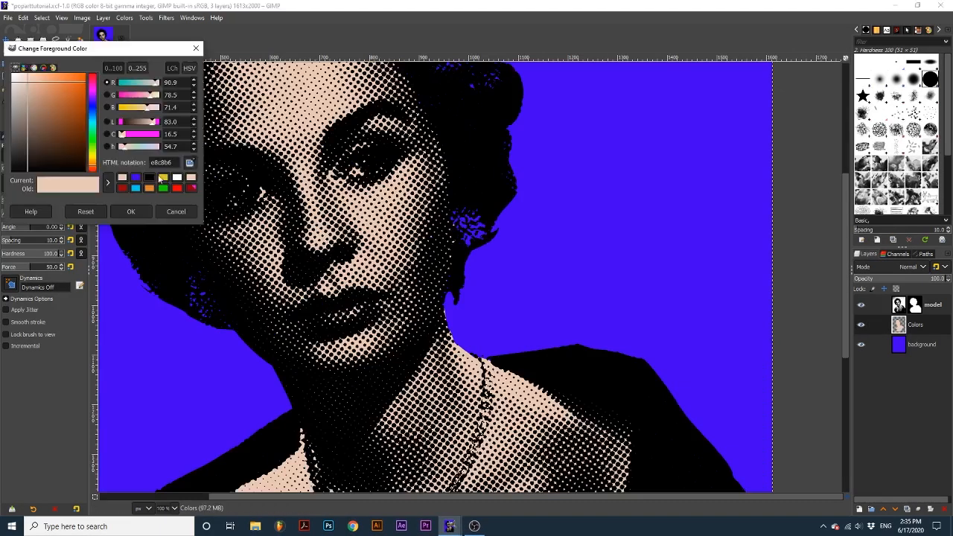